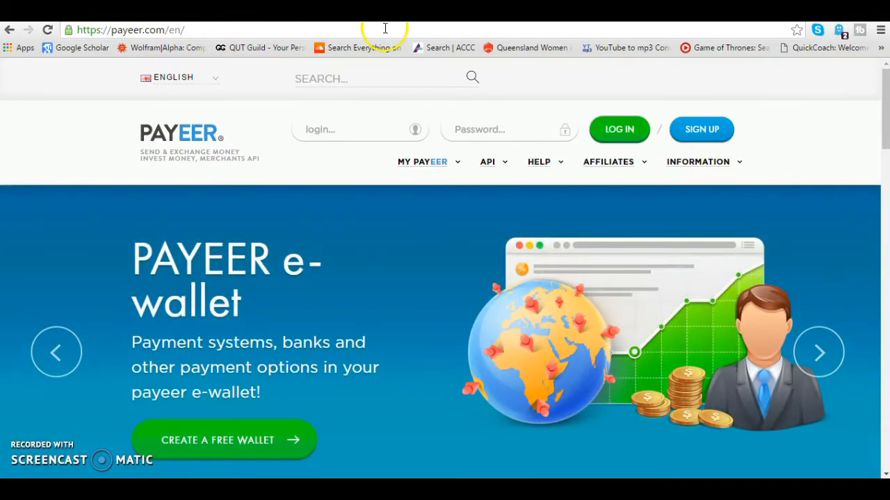
mouse_move(586, 85)
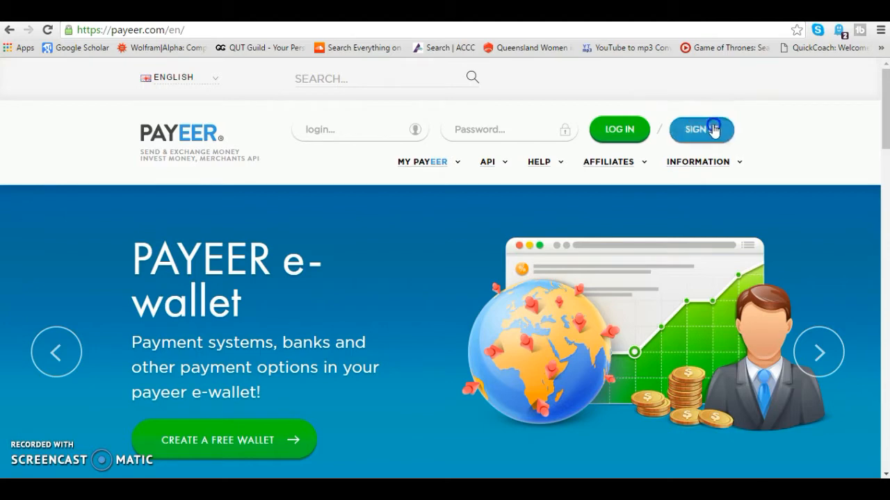
Start a new Payeer account registration from the homepage SIGN UP button
left_click(700, 129)
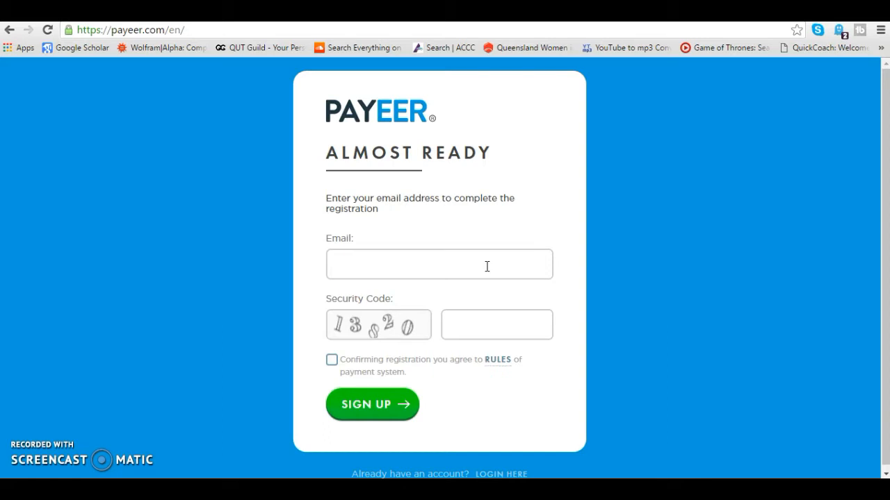
left_click(439, 264)
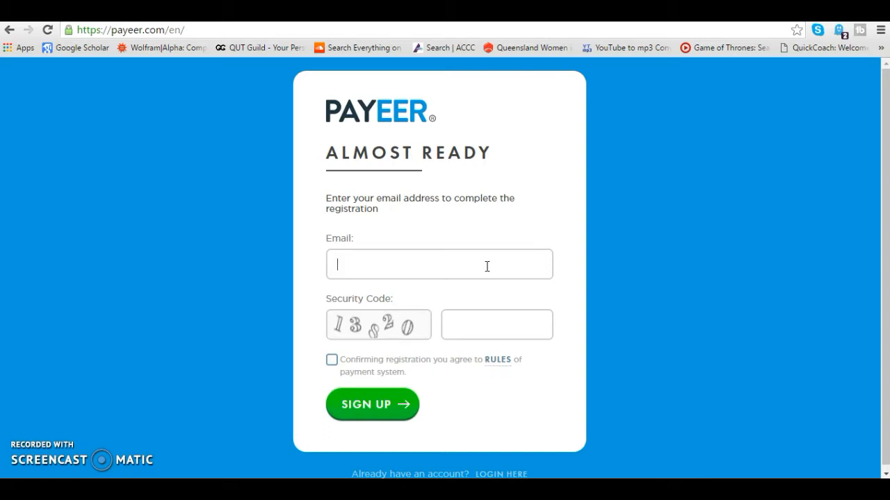
type("email@example.com")
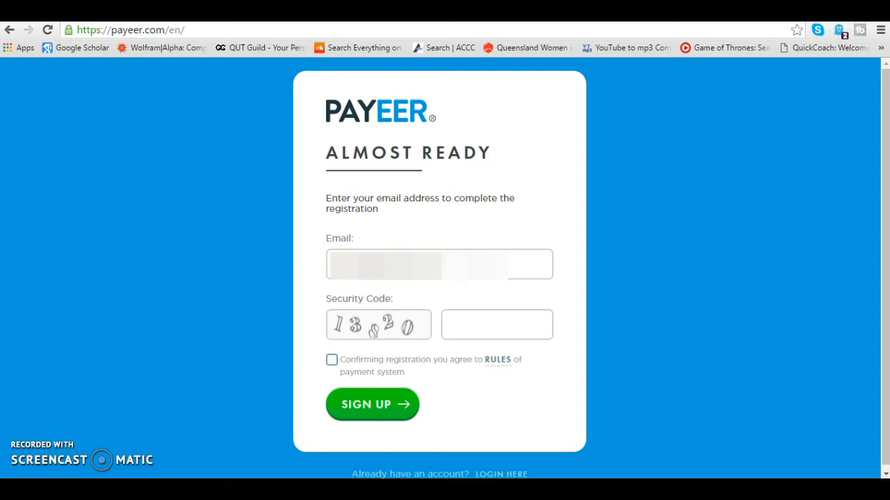
left_click(496, 325)
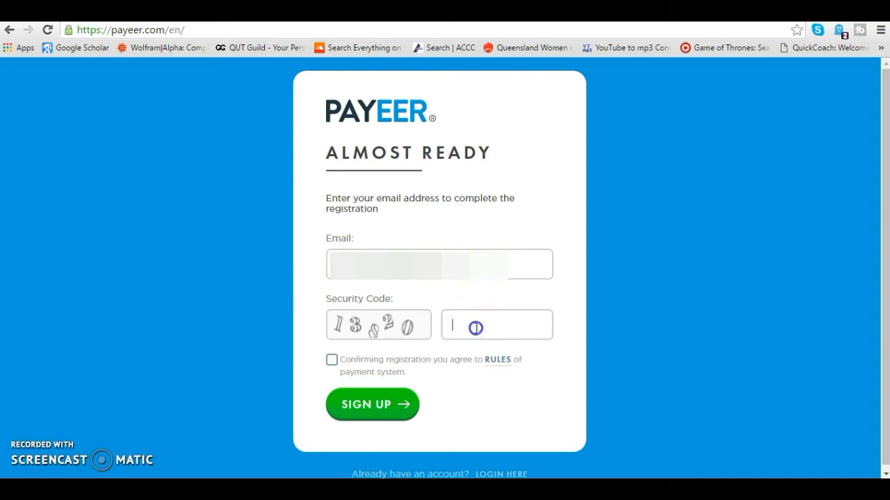
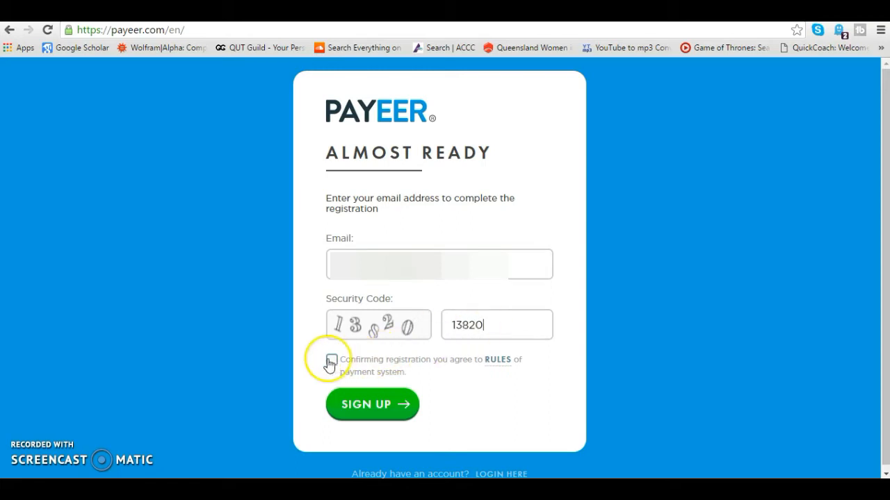
left_click(331, 358)
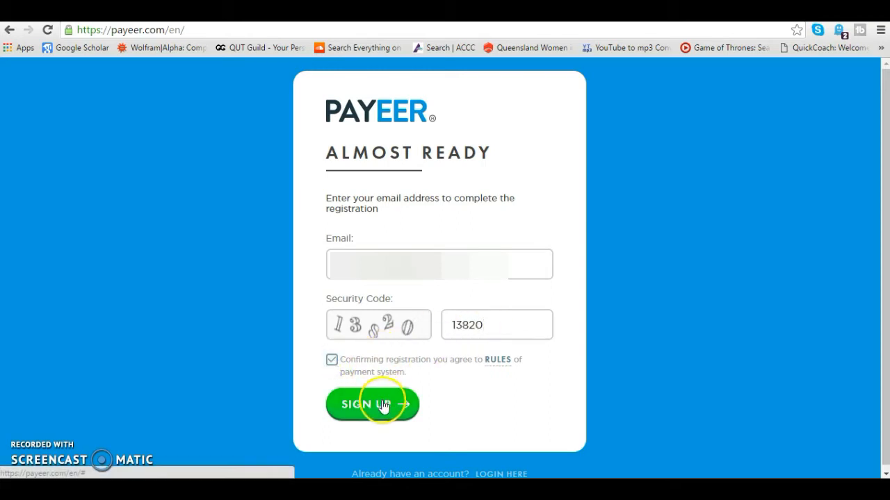
left_click(372, 405)
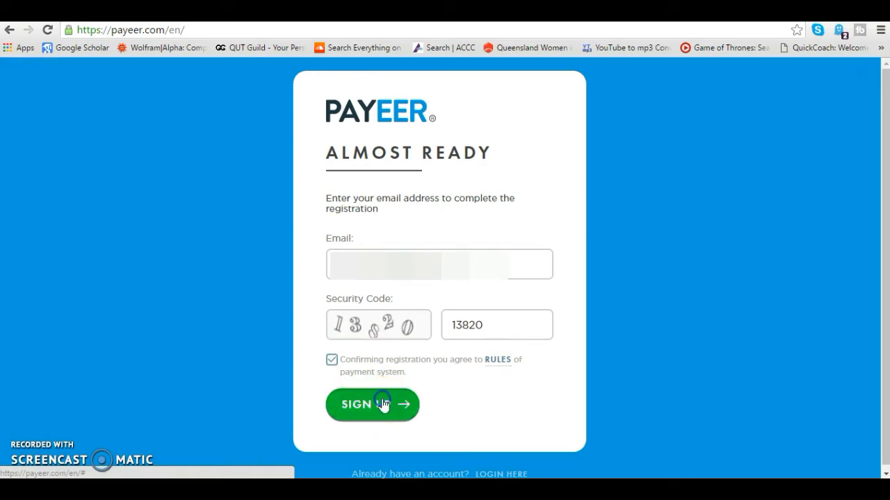
left_click(373, 404)
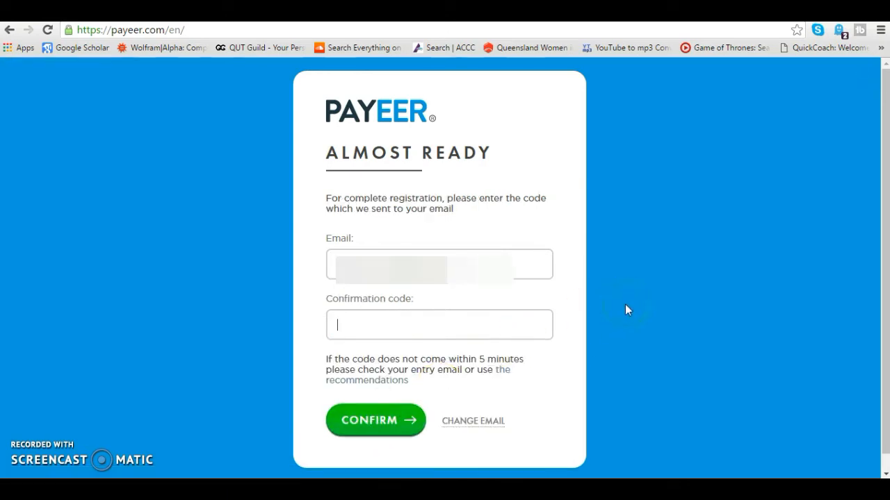
mouse_move(498, 292)
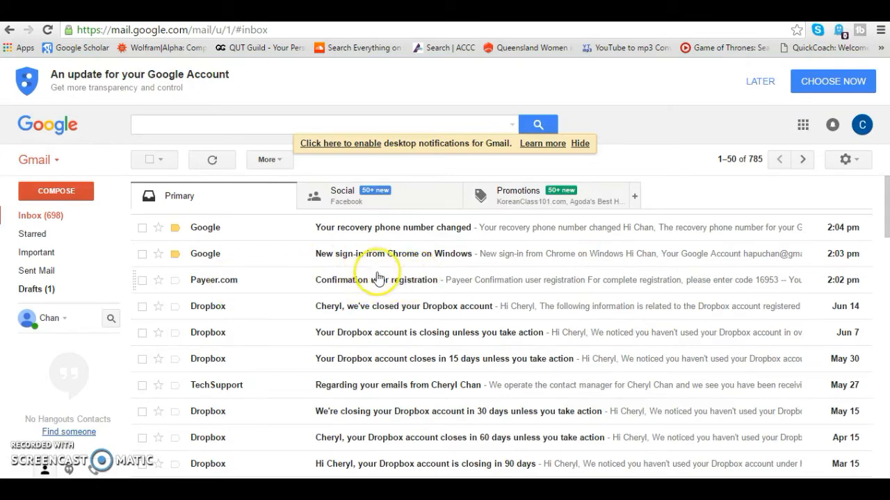
left_click(375, 281)
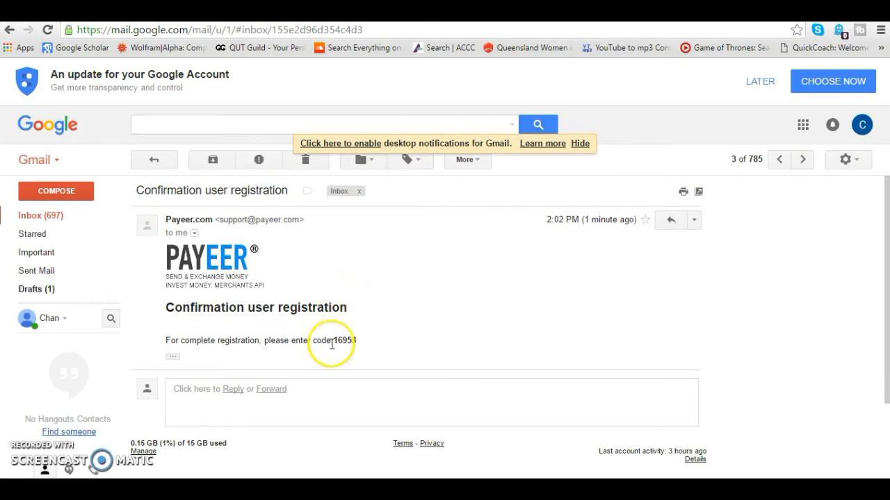
double_click(340, 342)
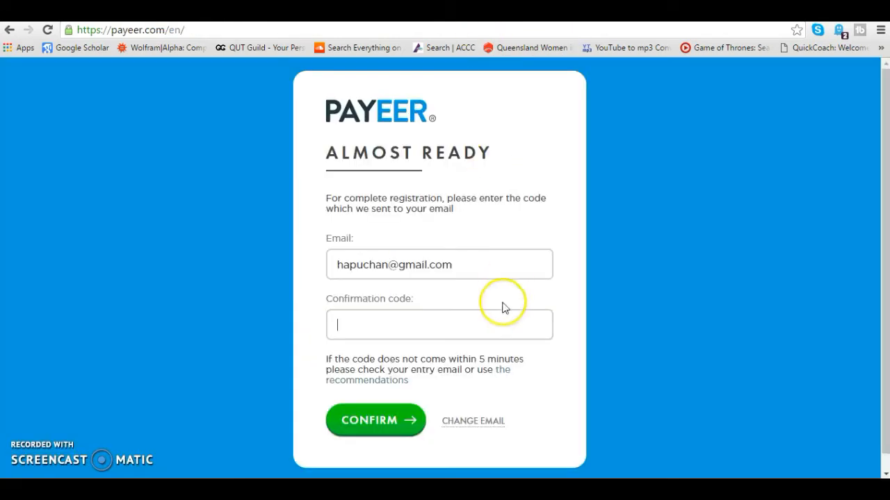
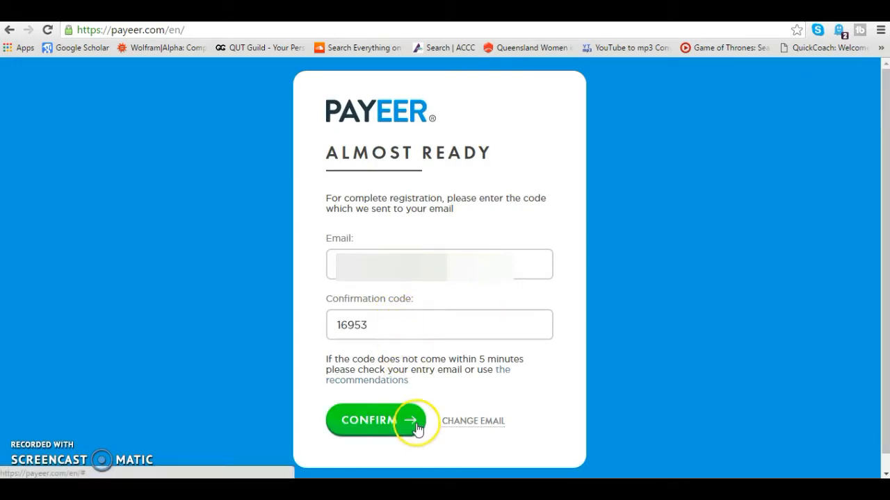
left_click(375, 420)
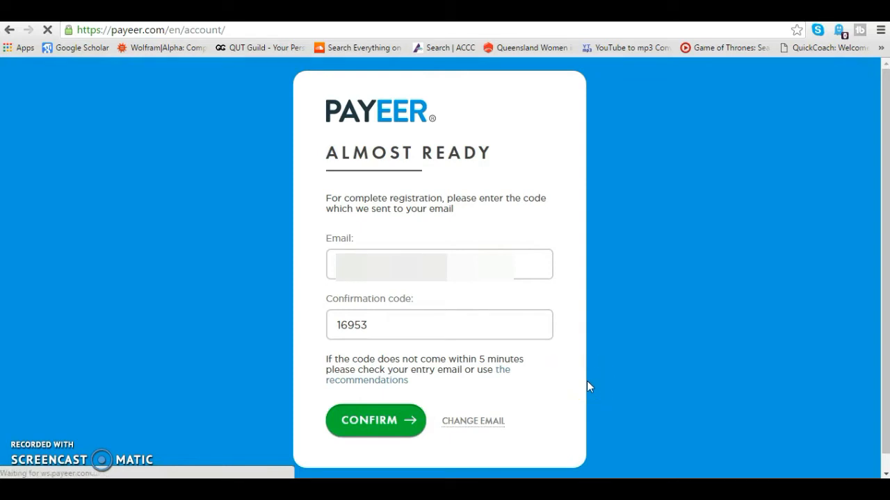
left_click(375, 420)
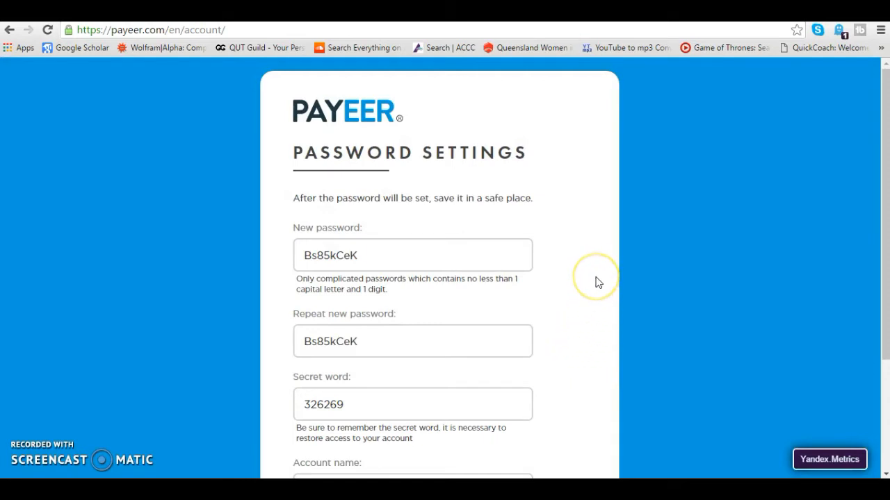
Select the suggested new password in the Password Settings page for replacement
scroll("down", 3)
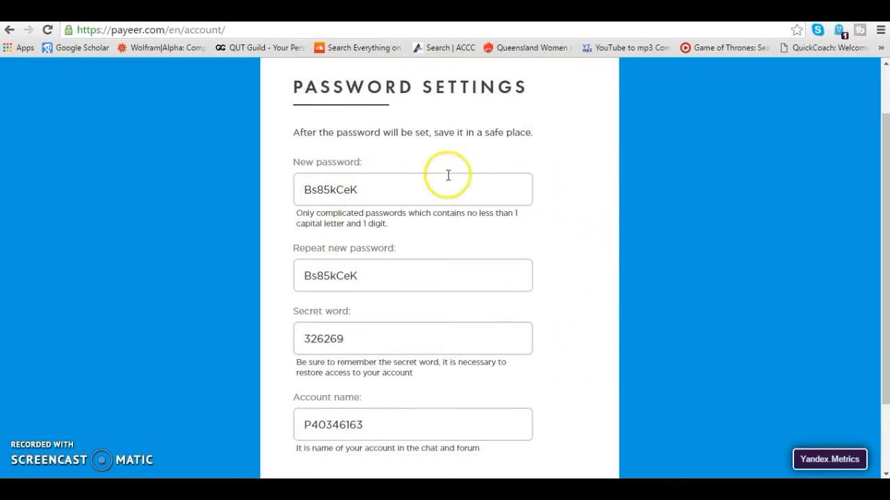
mouse_move(372, 221)
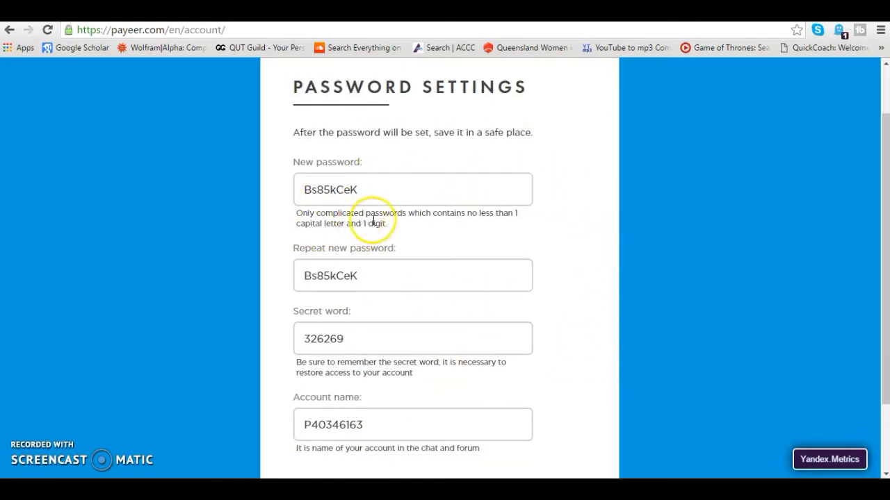
double_click(331, 189)
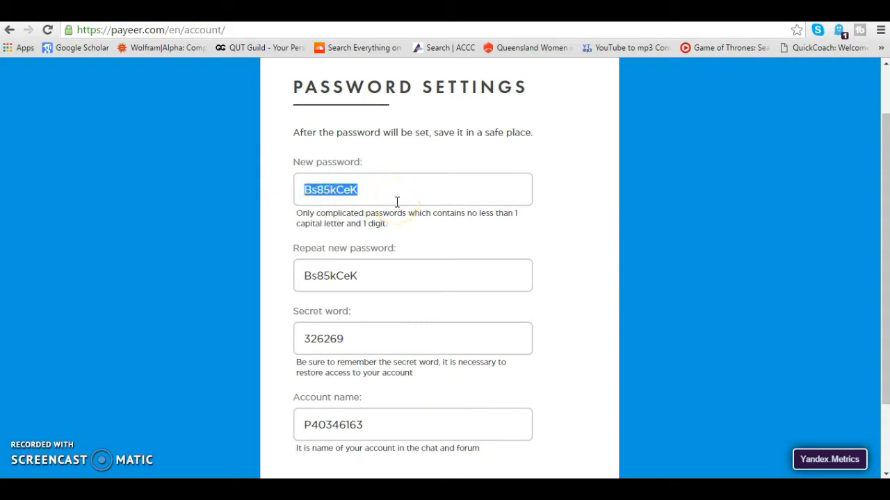
left_click(411, 189)
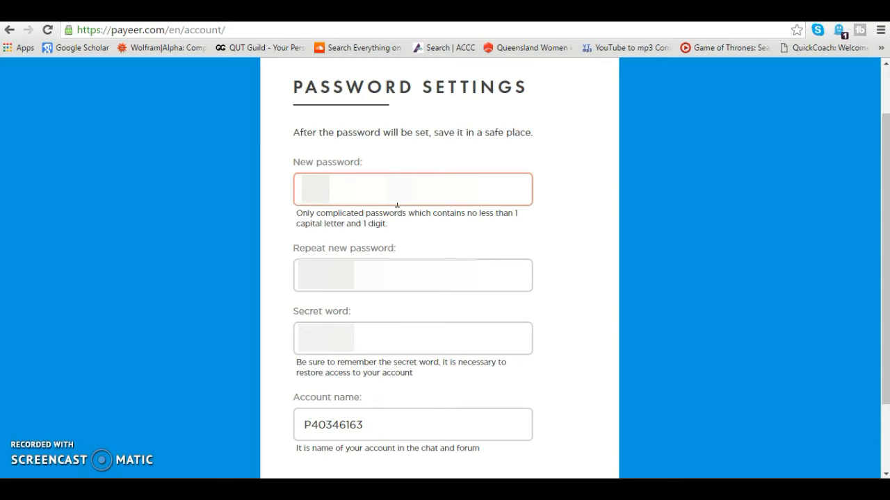
Enter a new account password and its repeat, shown as masked dots
left_click(411, 189)
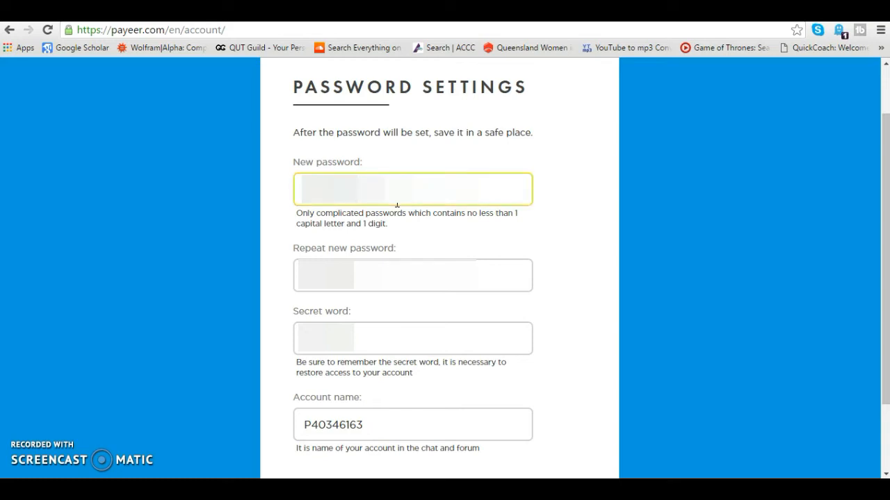
left_click(411, 276)
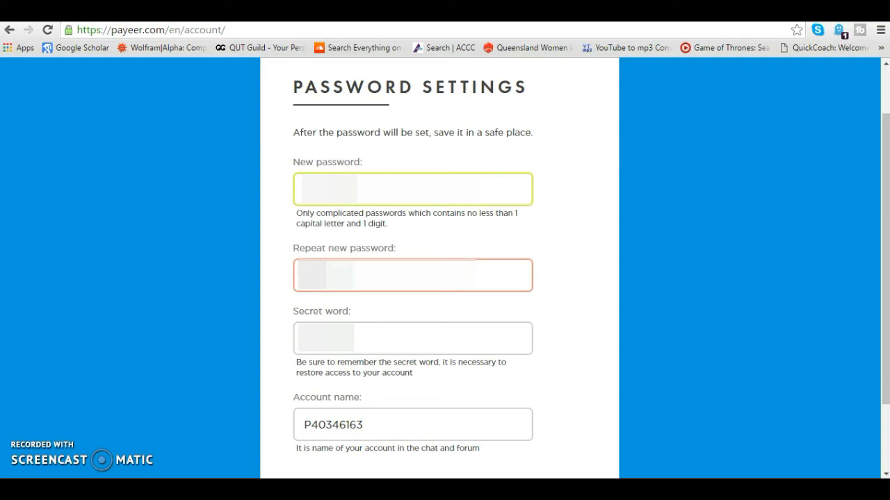
left_click(411, 275)
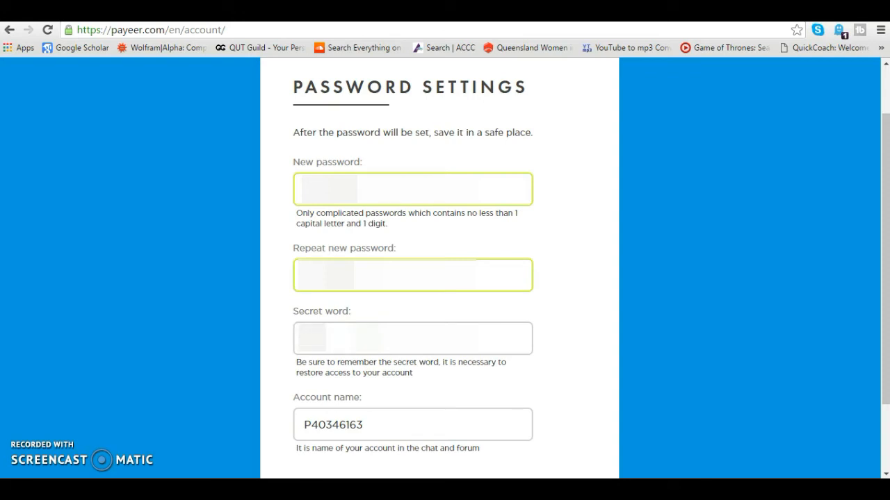
type("••••••••••")
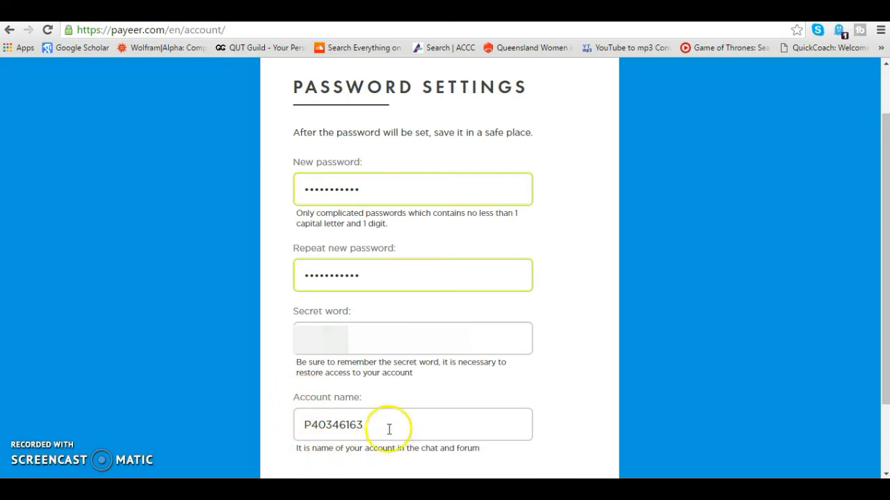
mouse_move(400, 445)
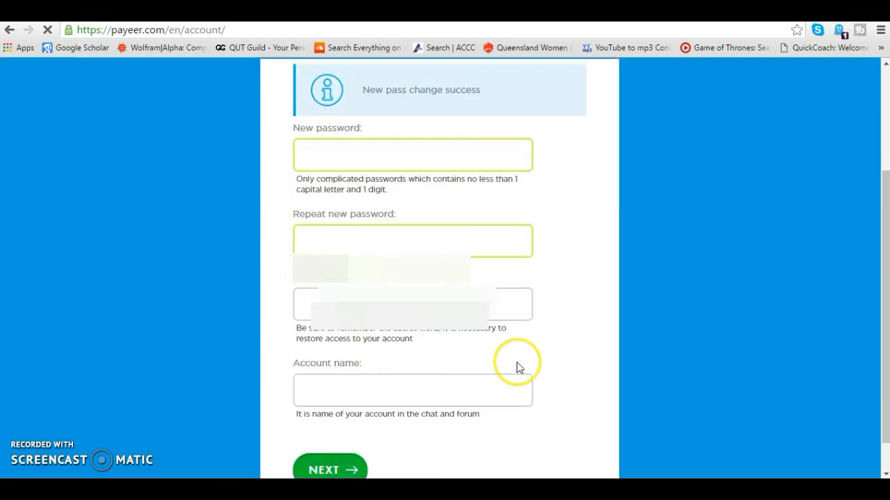
left_click(329, 470)
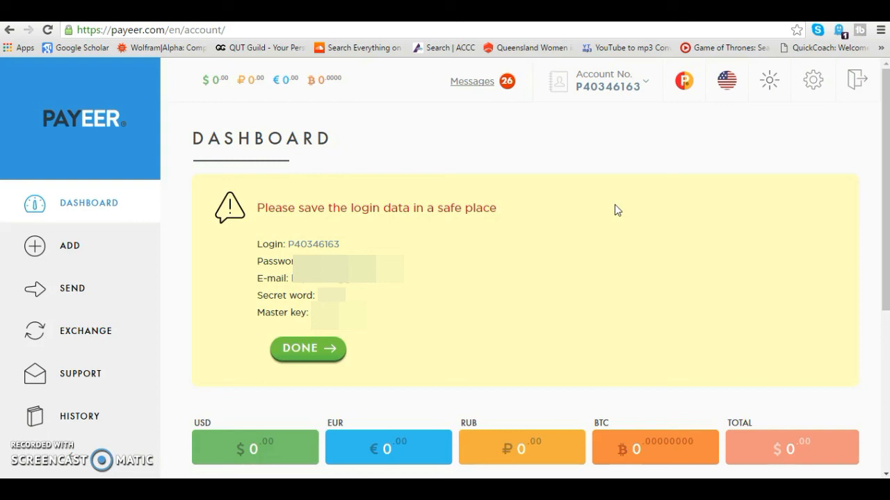
left_click(610, 82)
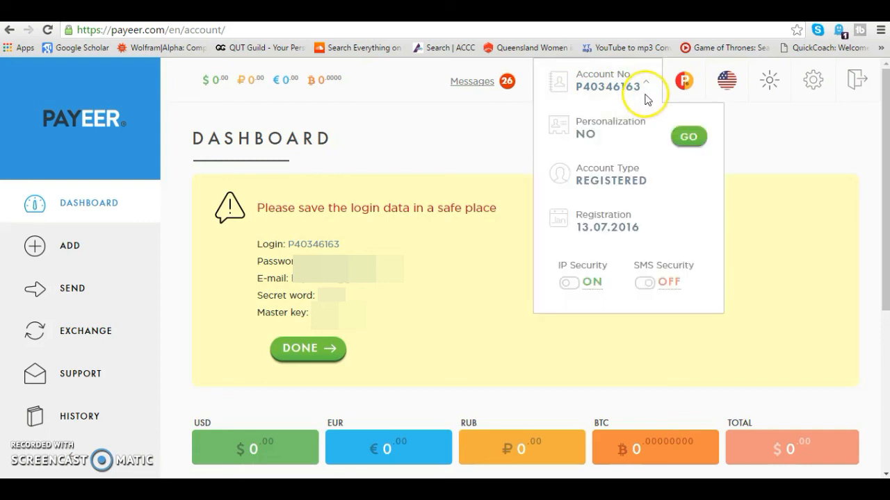
mouse_move(637, 89)
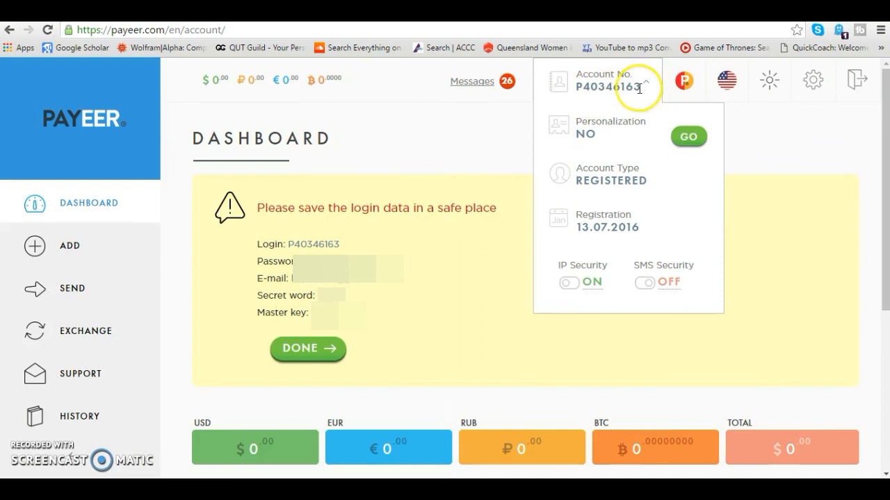